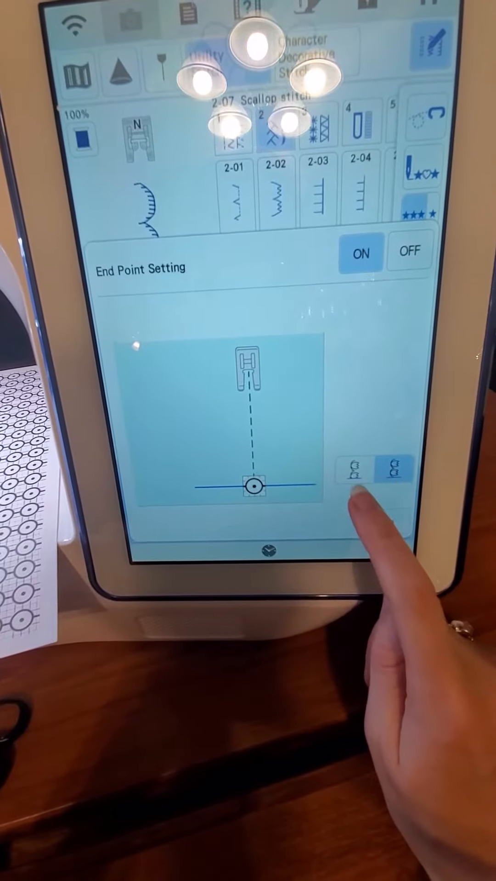
click(395, 468)
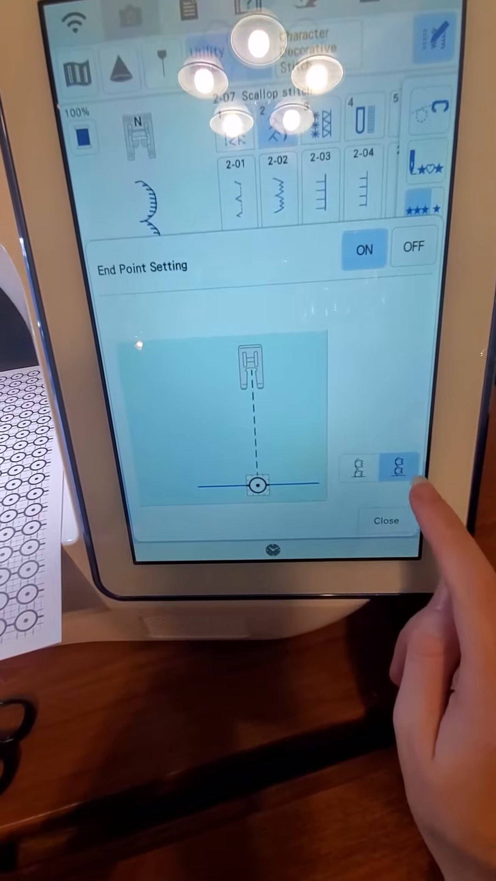